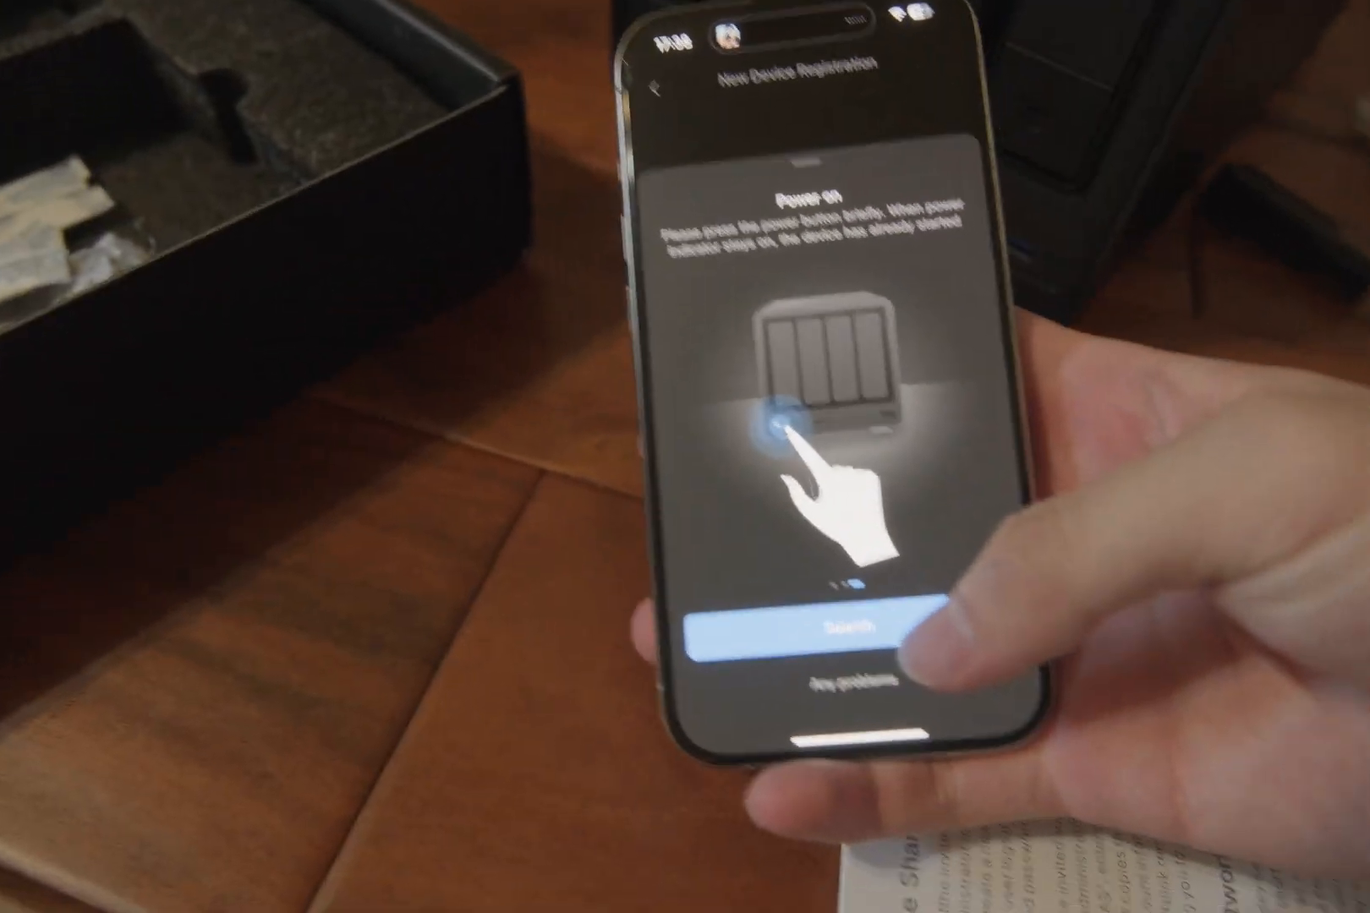
- Search the LAN and register the found DXP4800 Plus
click(842, 627)
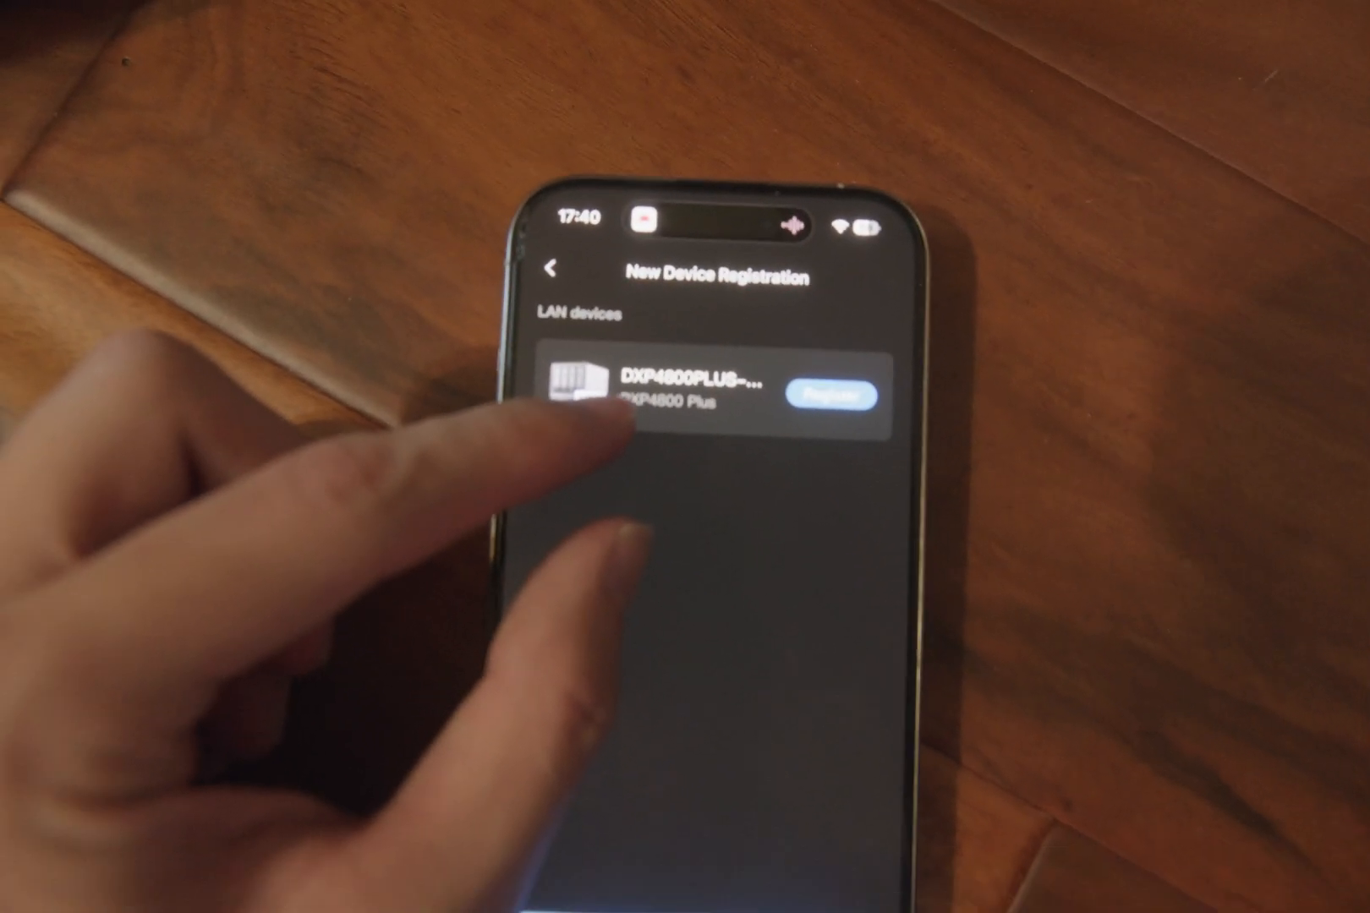
click(853, 385)
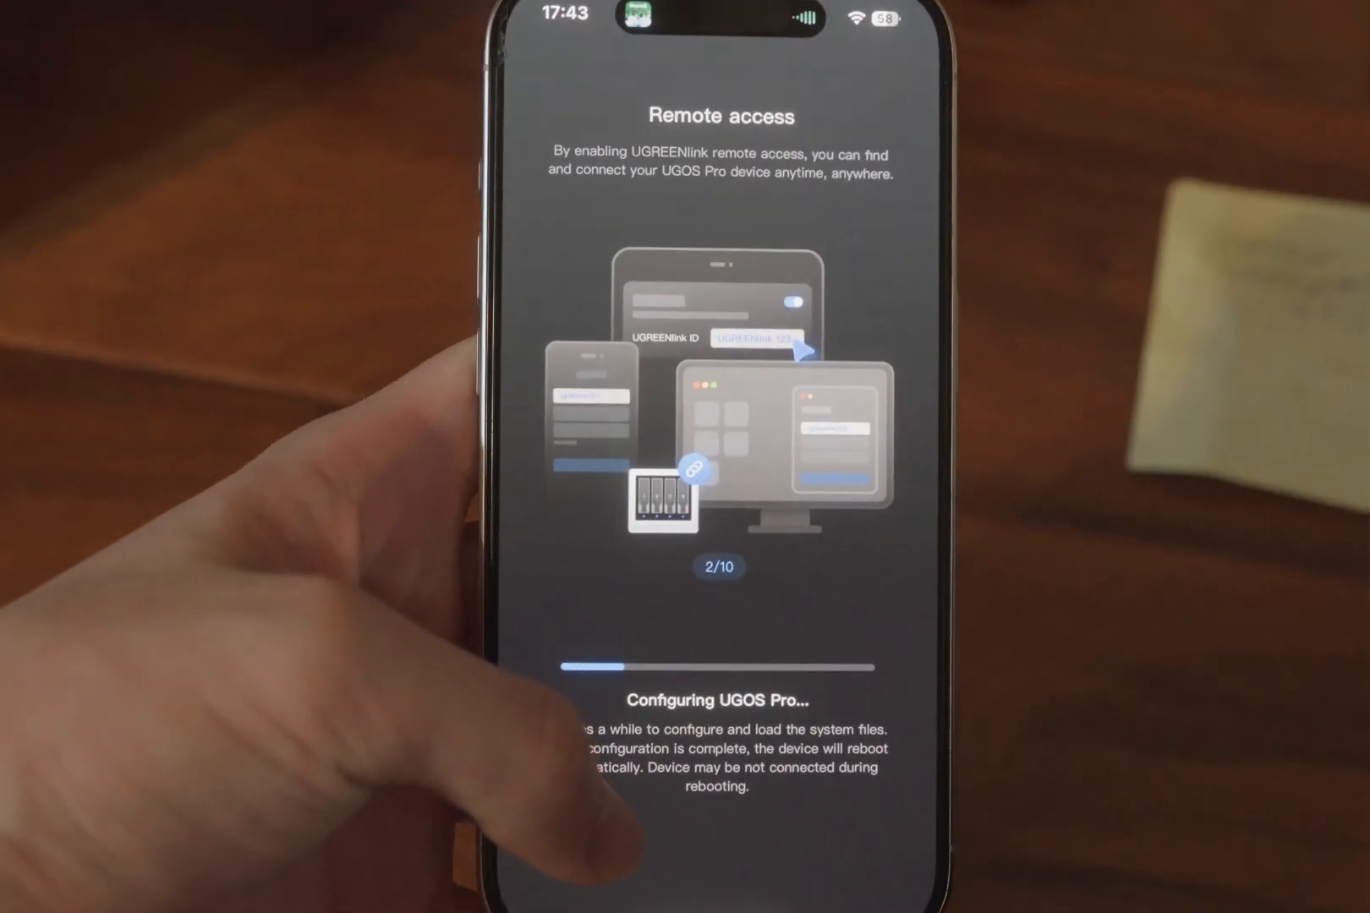
- Wait on the Configuring UGOS Pro screen until setup finishes
scroll(left, 3)
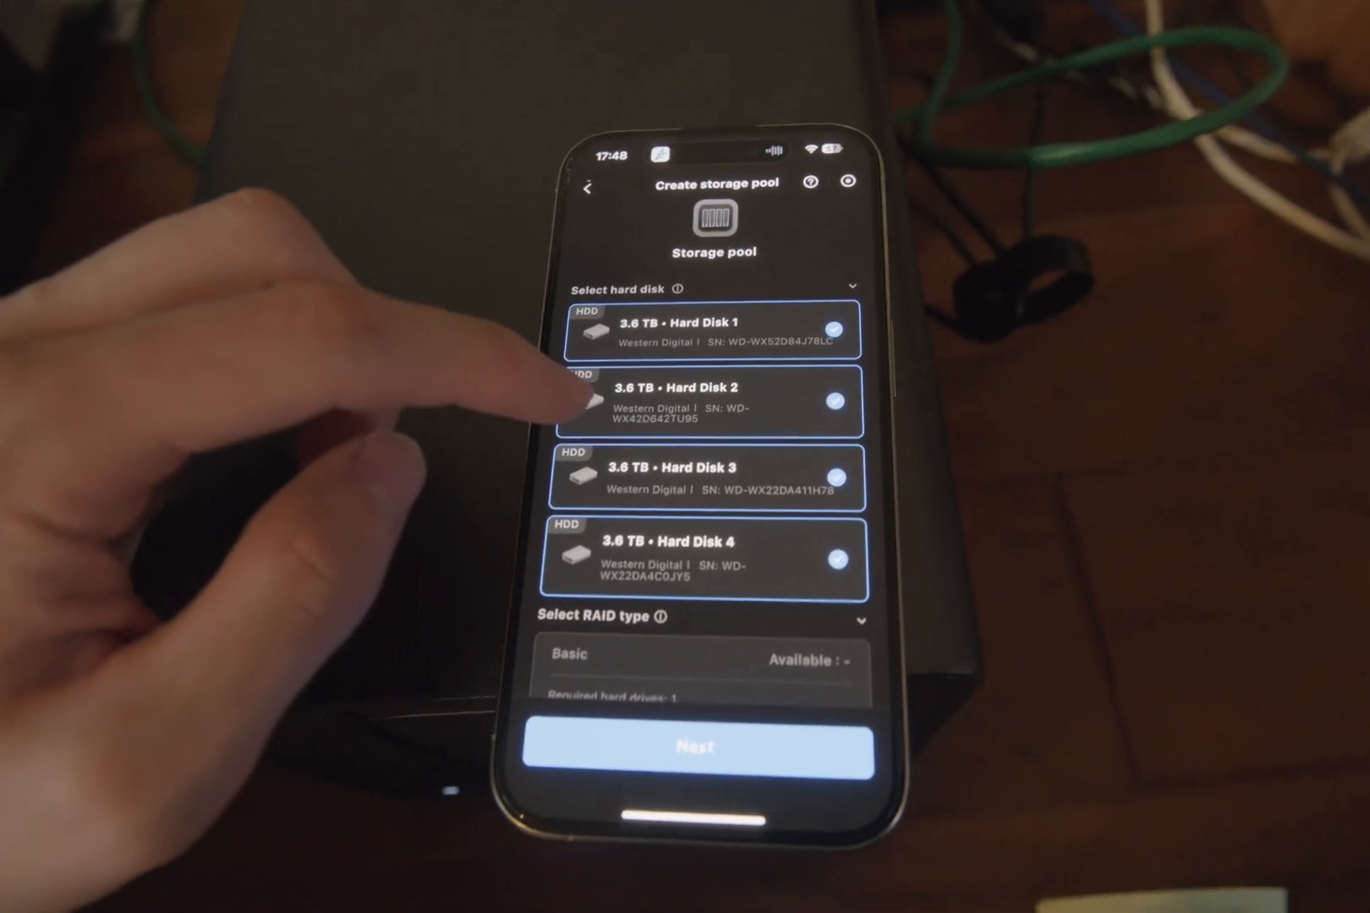
- Choose RAID 5 for the pool of four 3.6 TB disks and continue
scroll(down, 3)
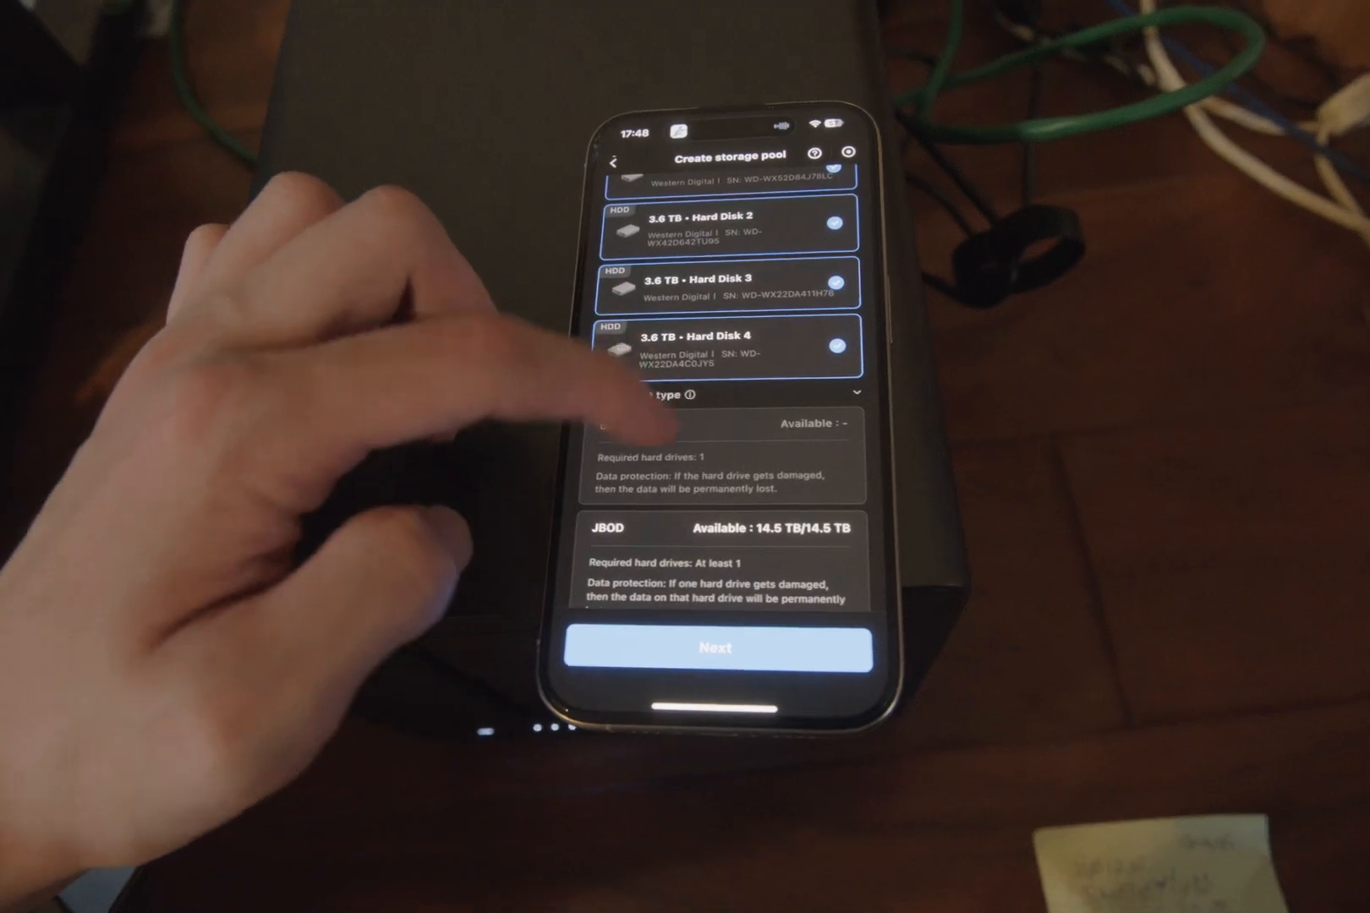
scroll(down, 3)
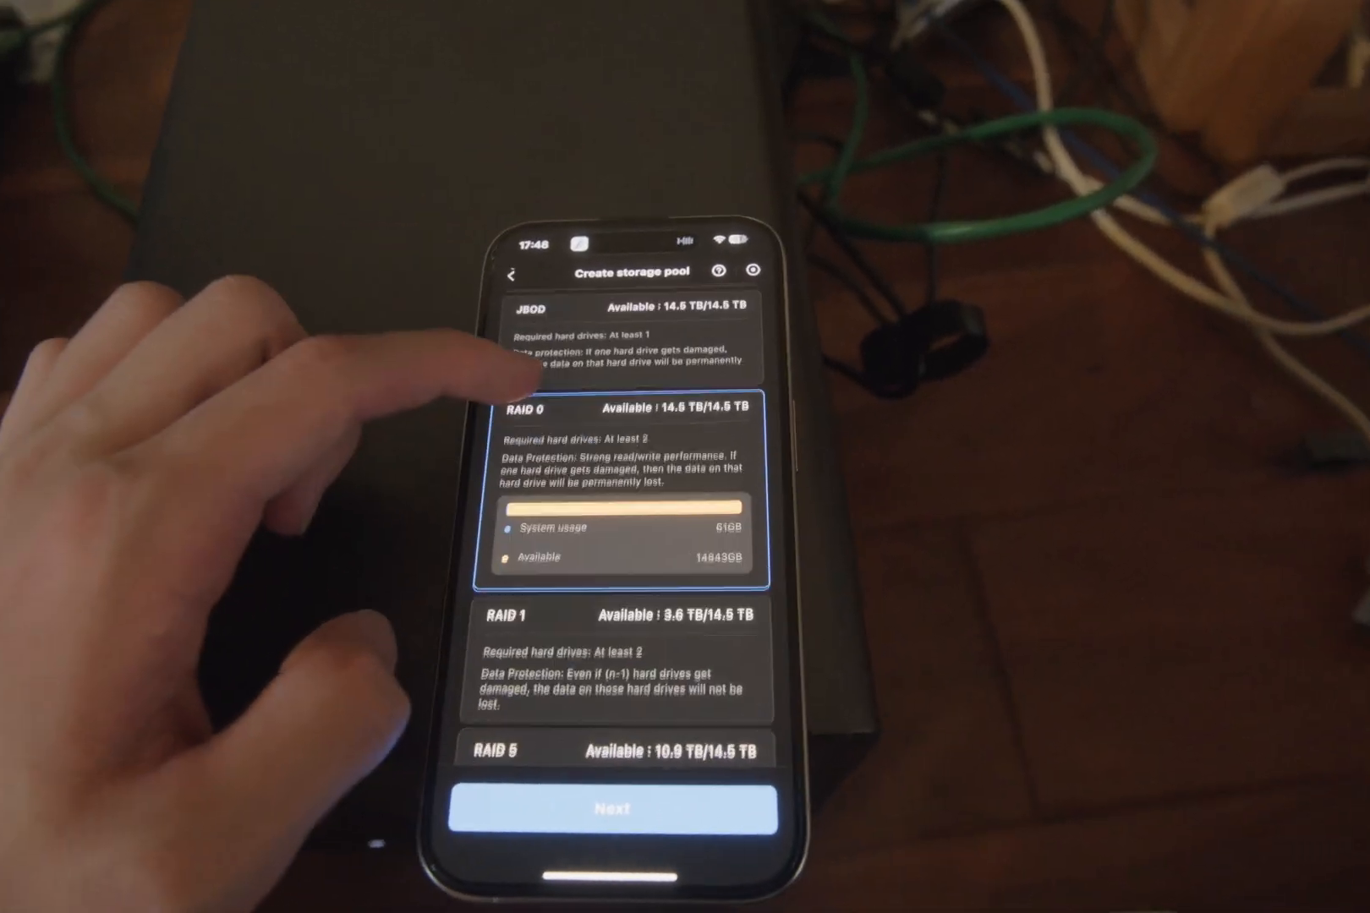
scroll(down, 3)
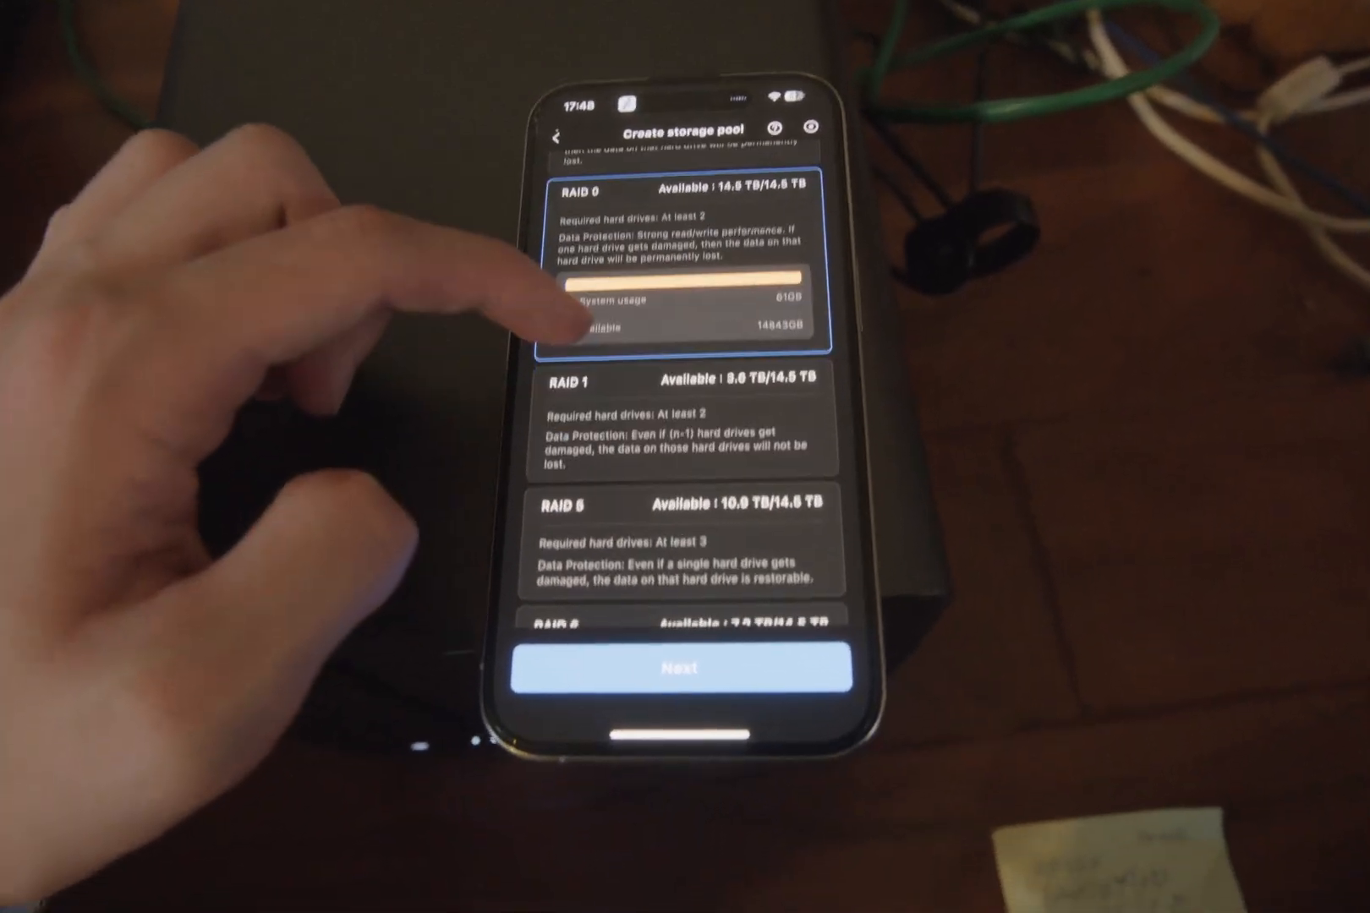
scroll(down, 3)
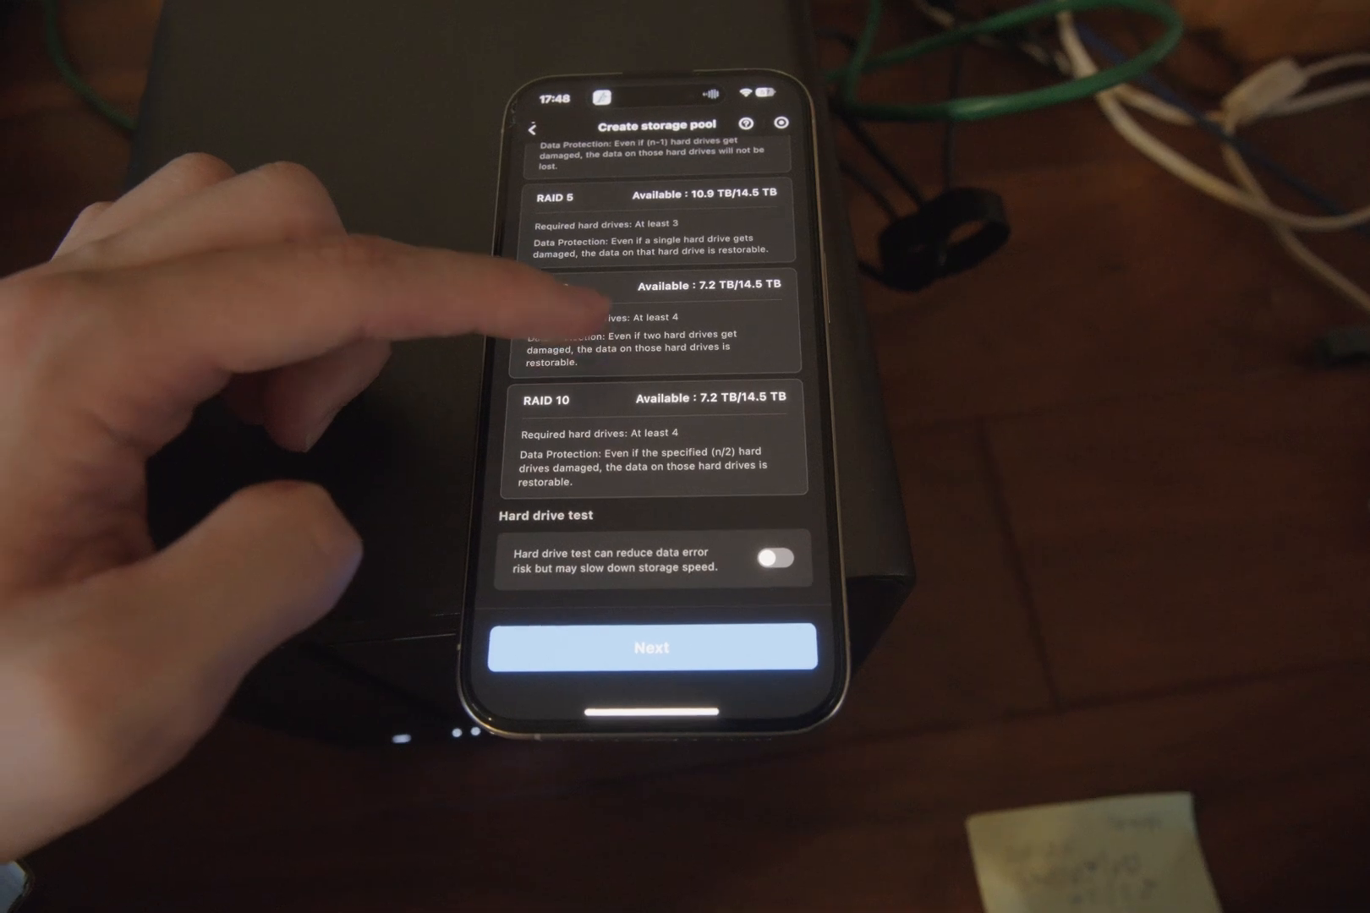
click(660, 214)
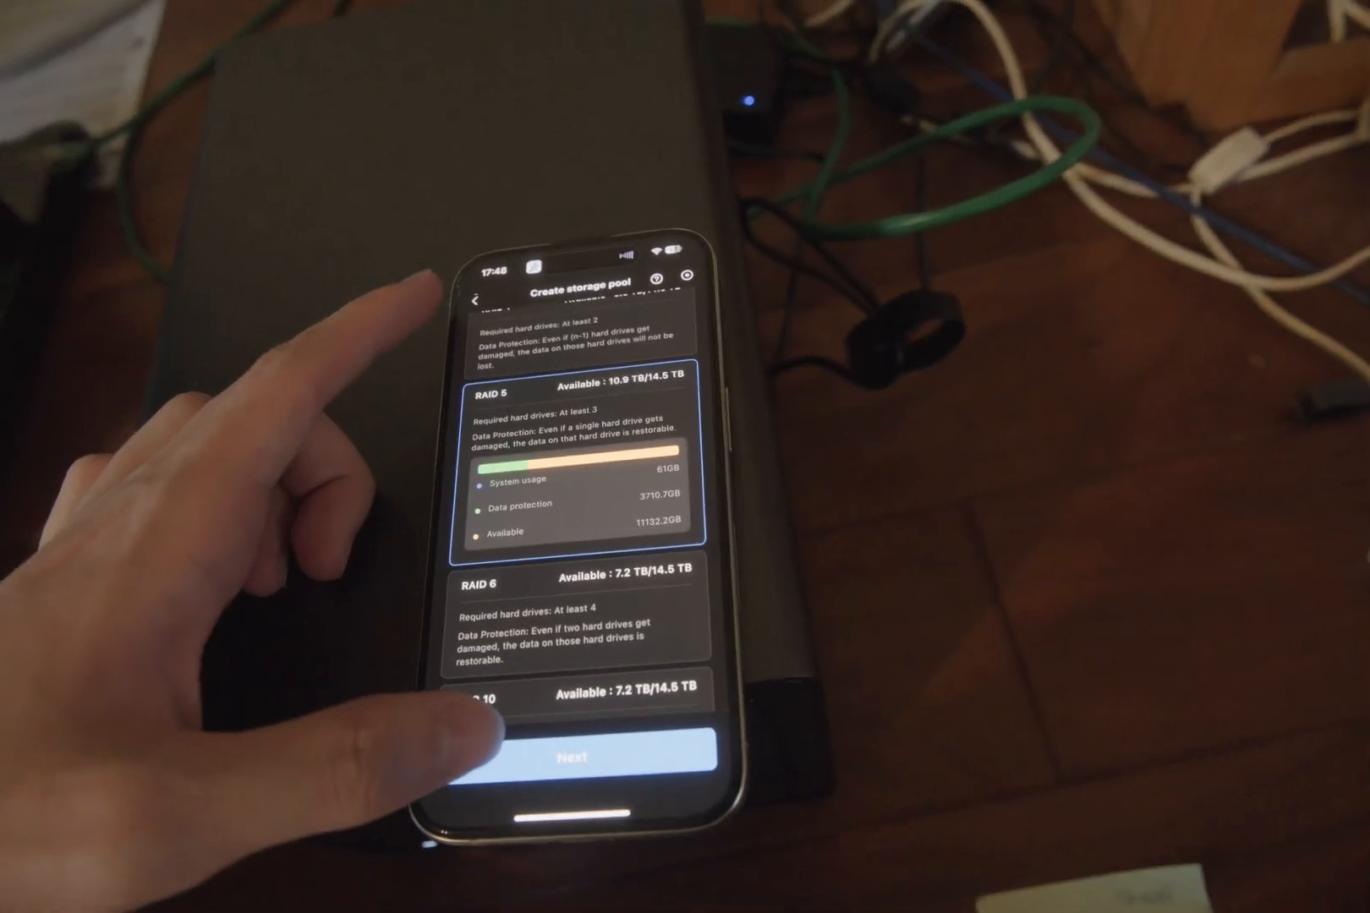
click(587, 757)
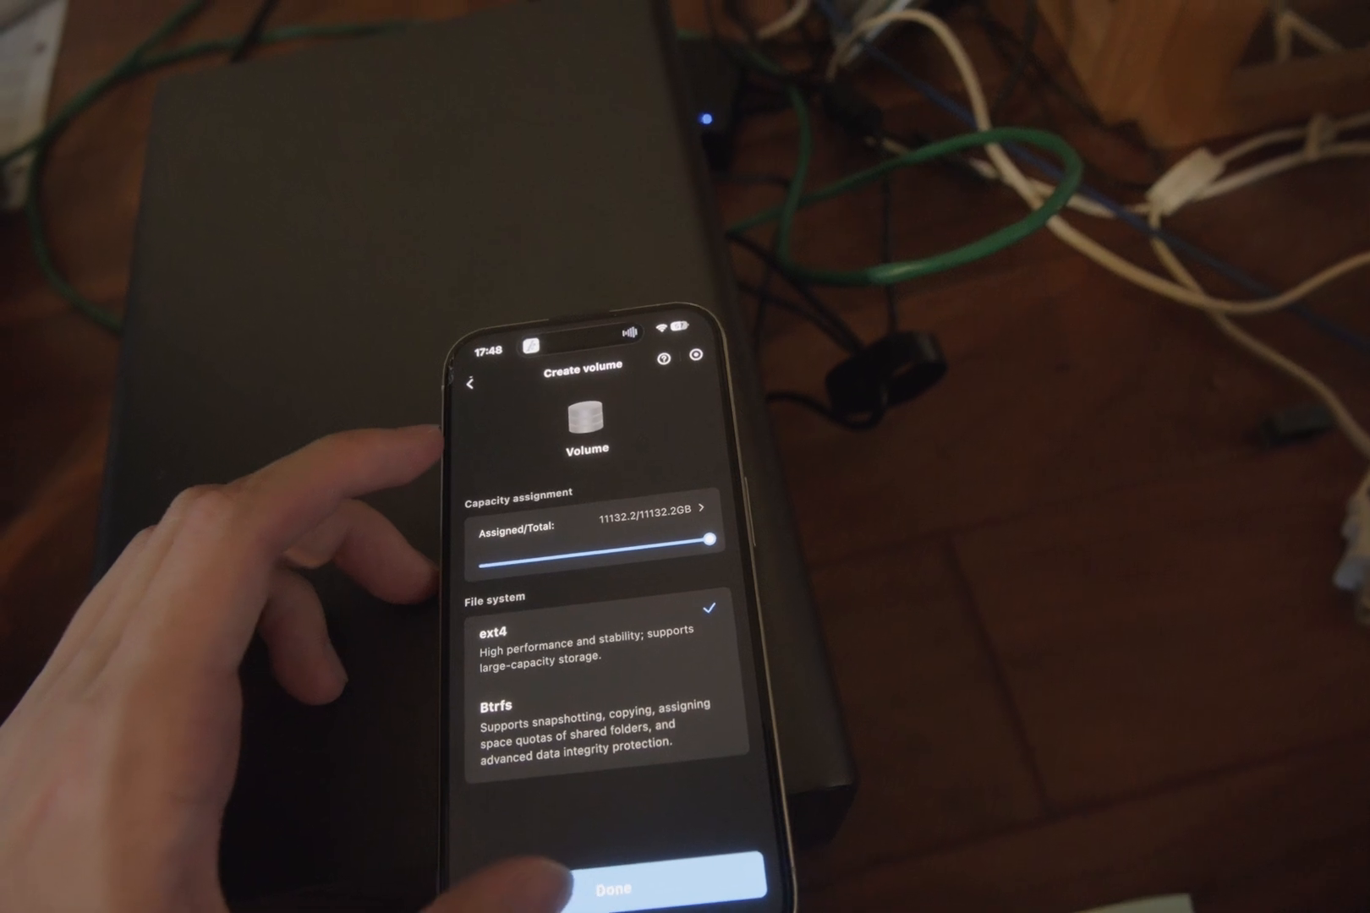
- Finish the volume at the maximum 11132.2 GB with ext4
click(627, 888)
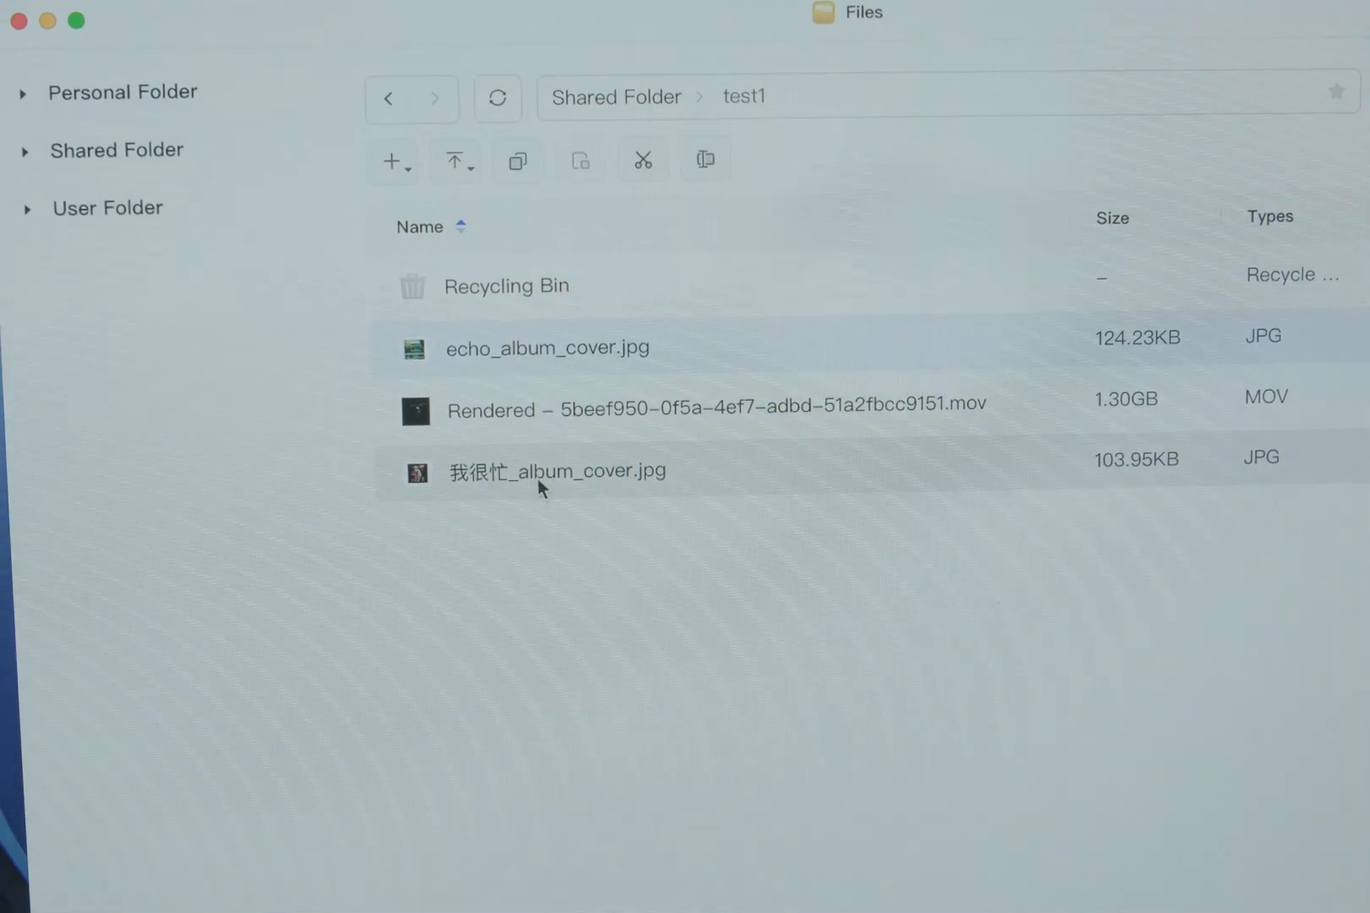
- Open 我很忙_album_cover.jpg from the test1 shared folder
double_click(559, 471)
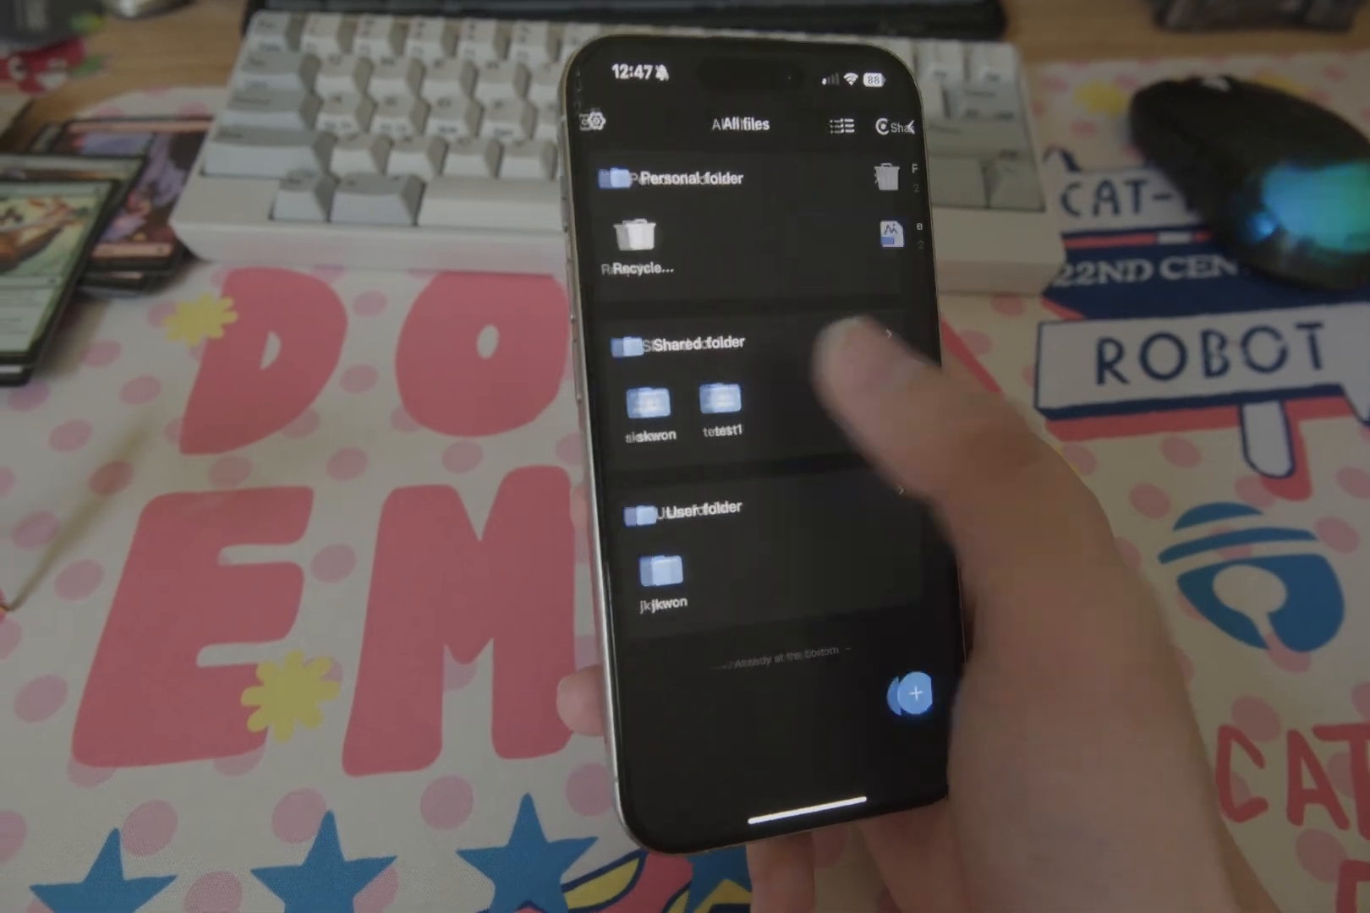
- Open the Shared folder section in All files
click(727, 429)
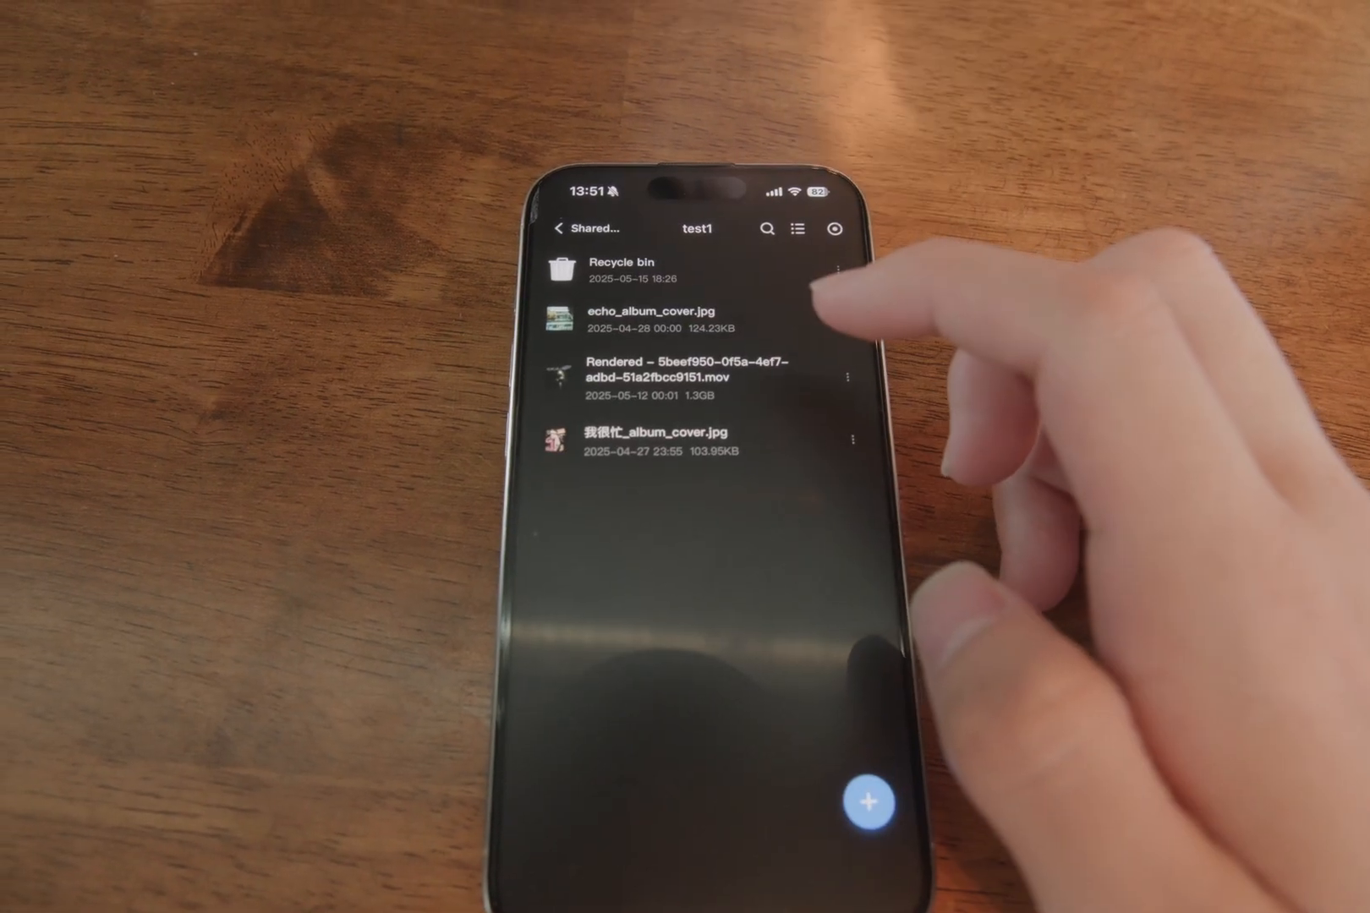
- Open the action sheet for echo_album_cover.jpg in test1
click(651, 320)
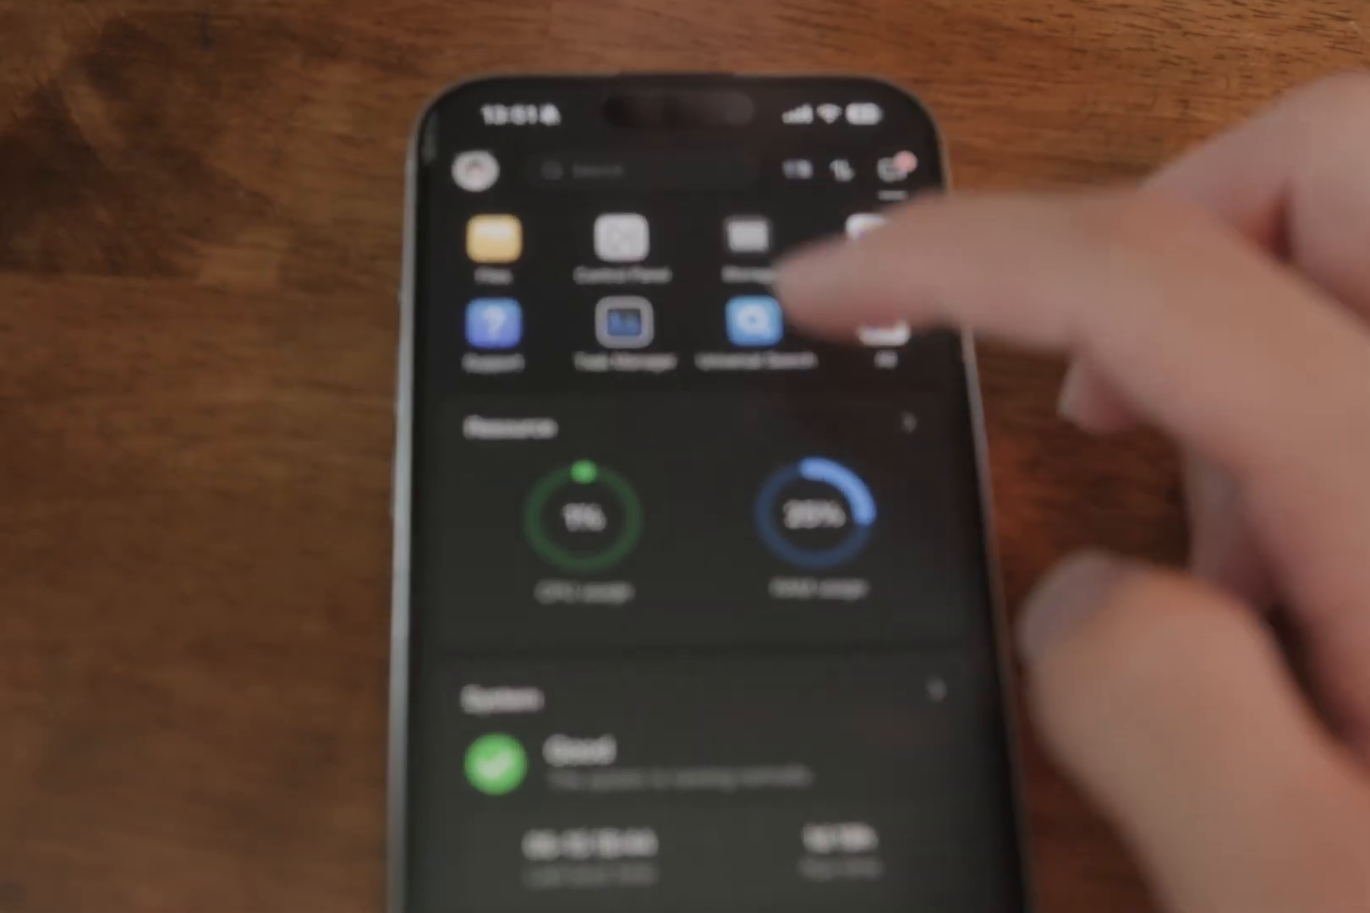
click(769, 332)
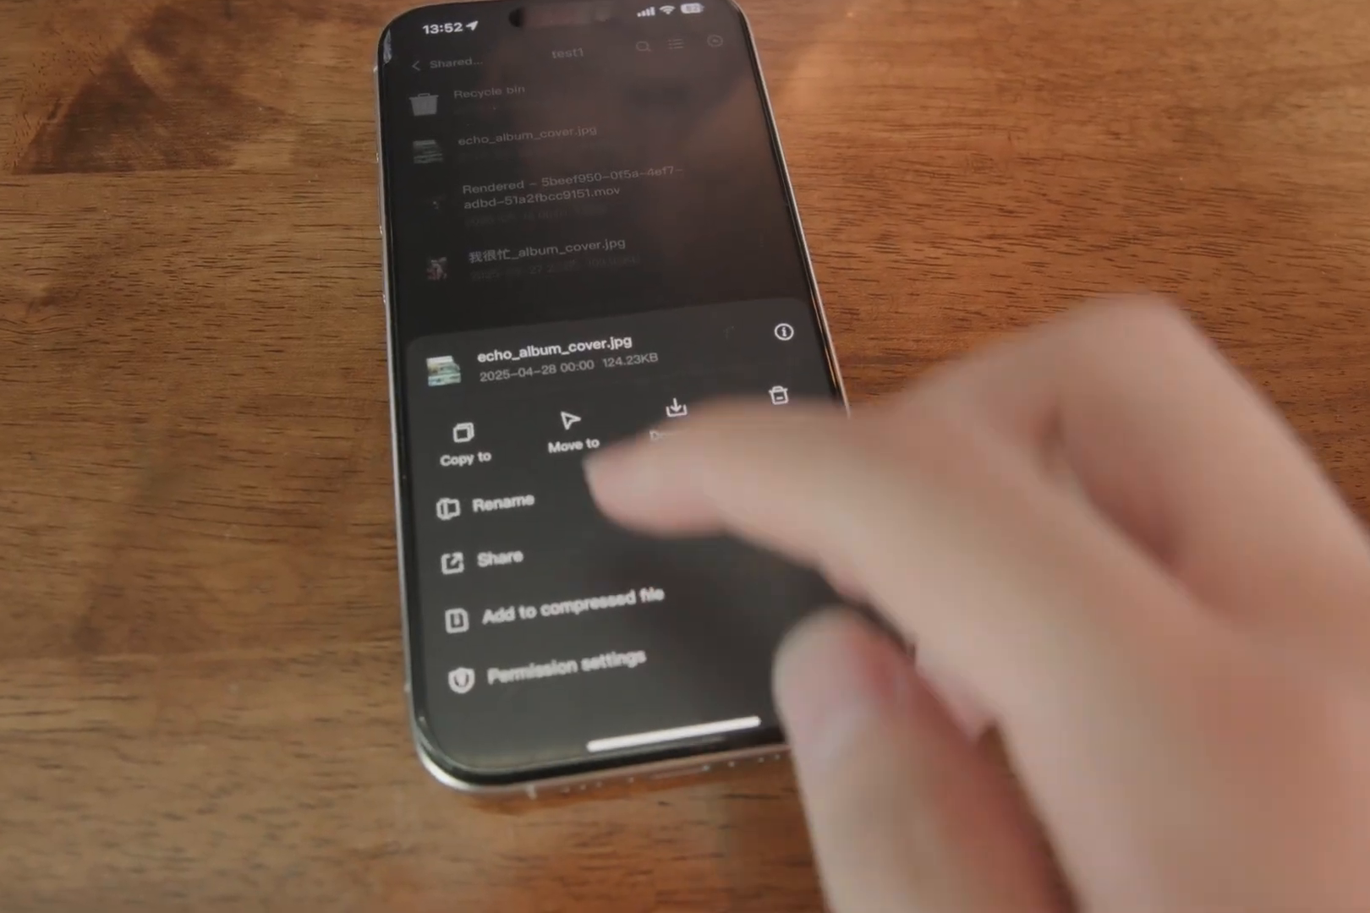
click(668, 411)
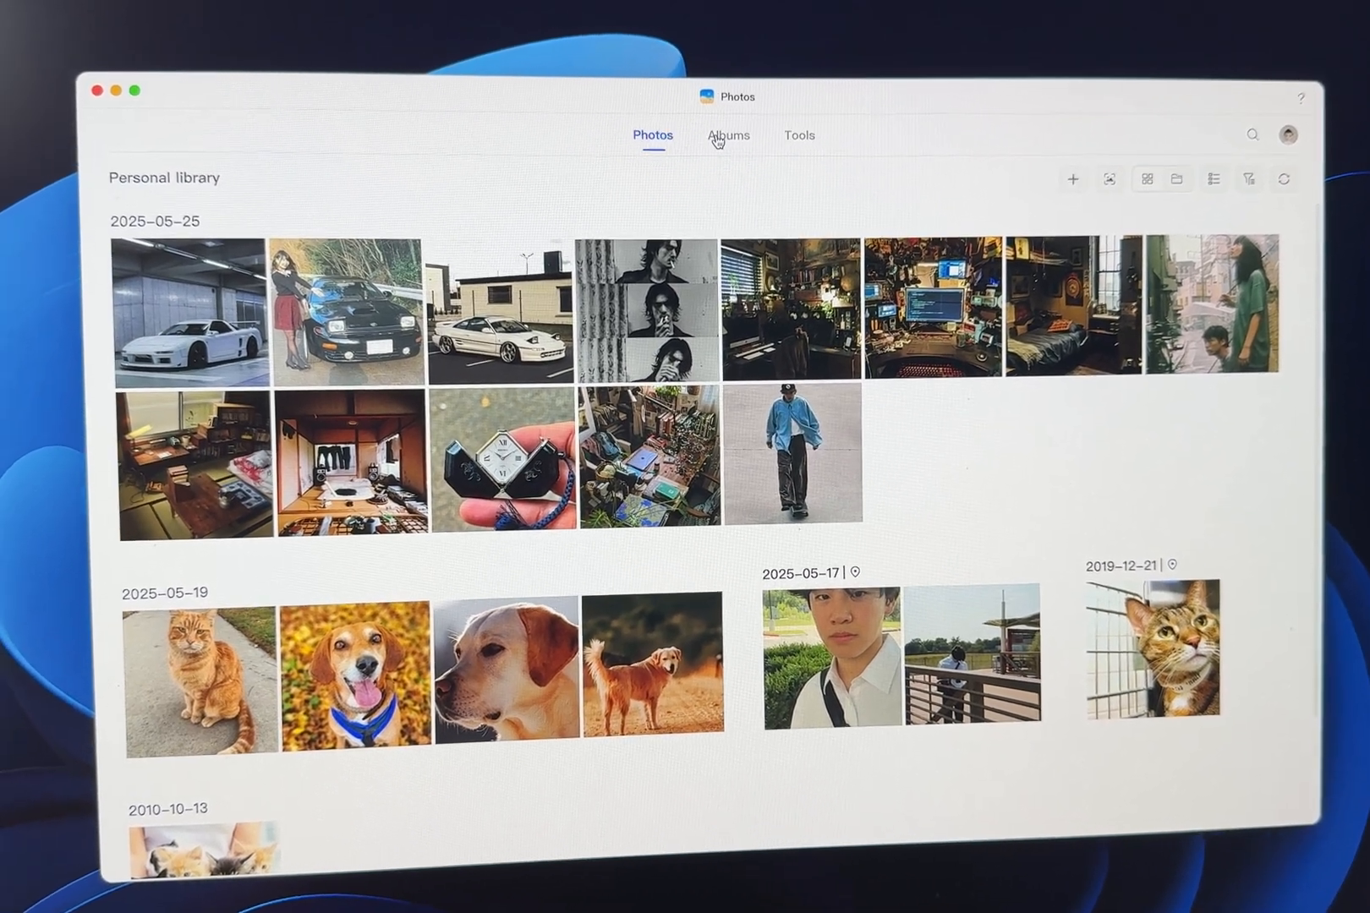
- Show the two photos of the recognised person under Albums > People
click(729, 135)
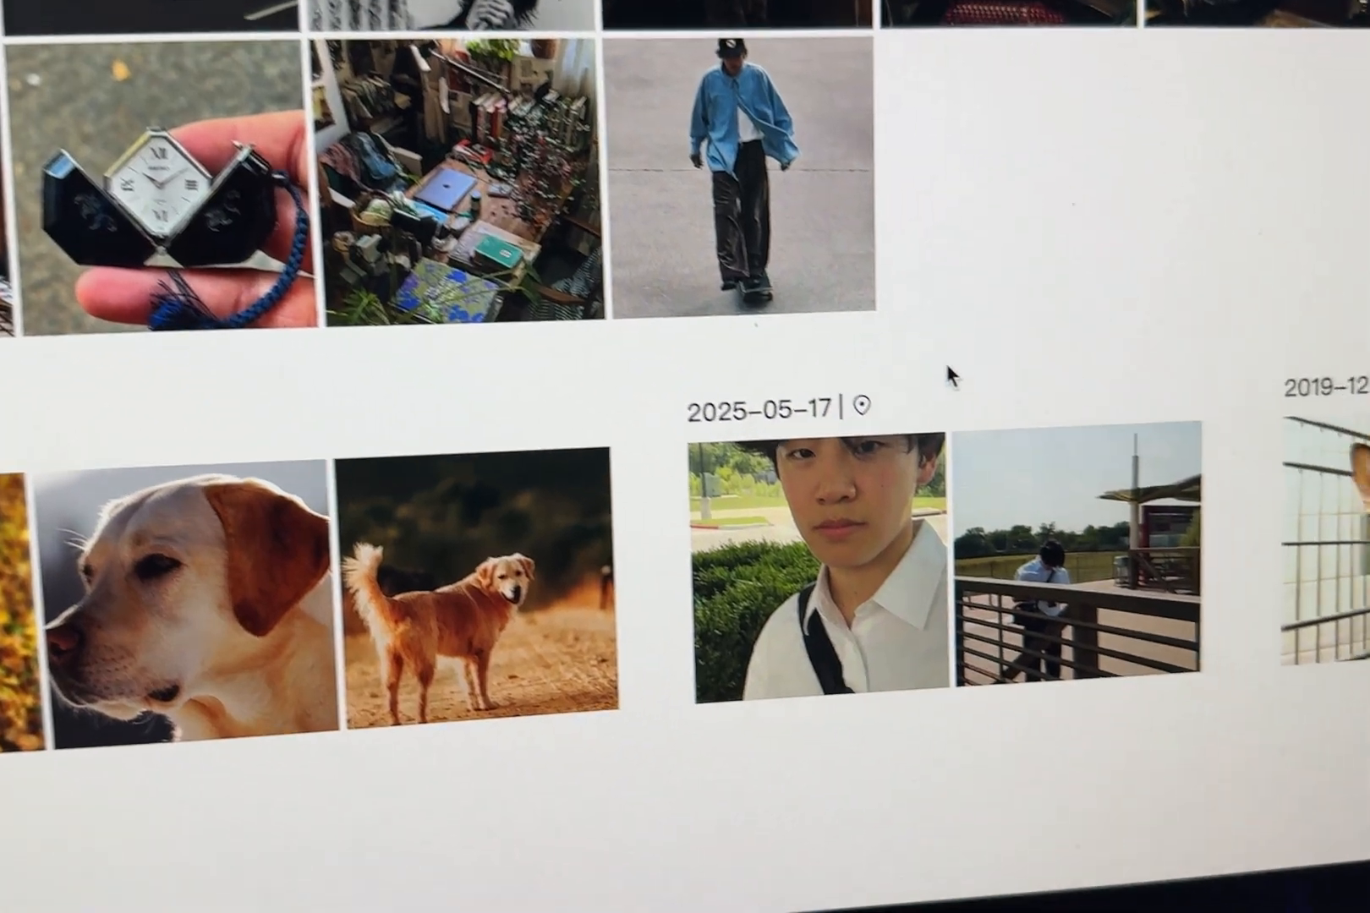
click(984, 40)
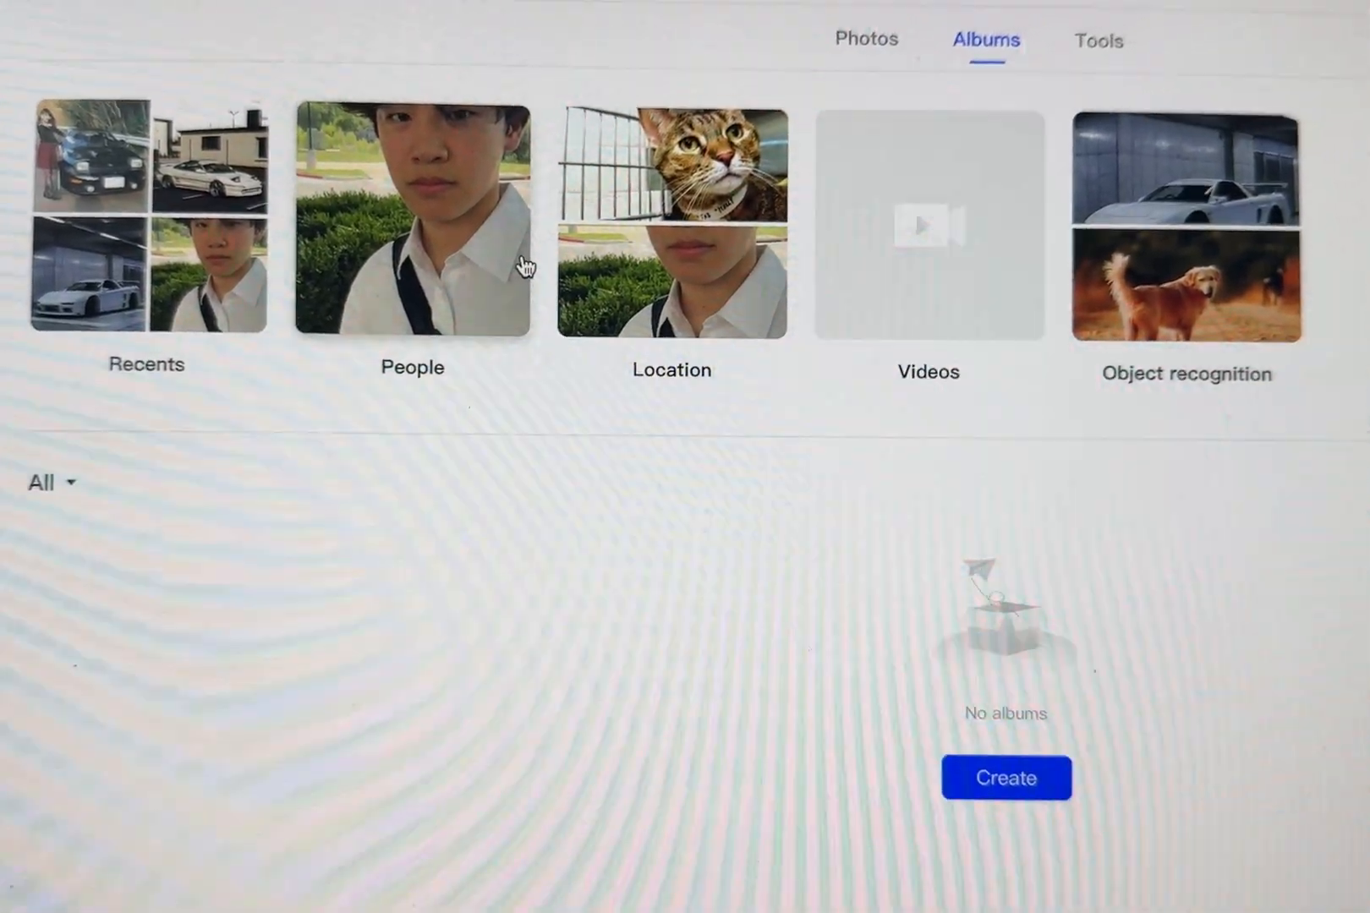
click(411, 224)
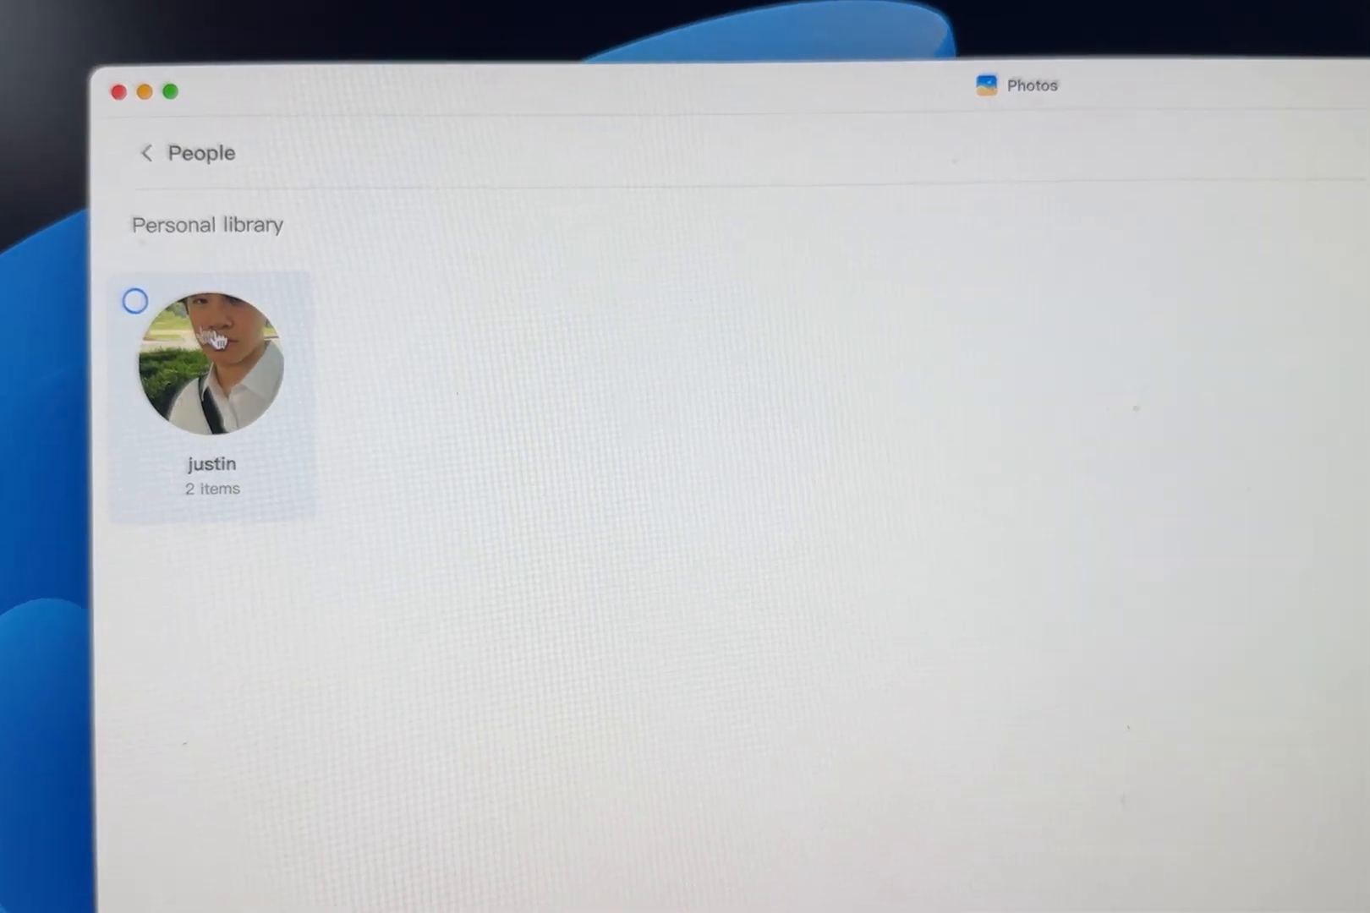
click(212, 363)
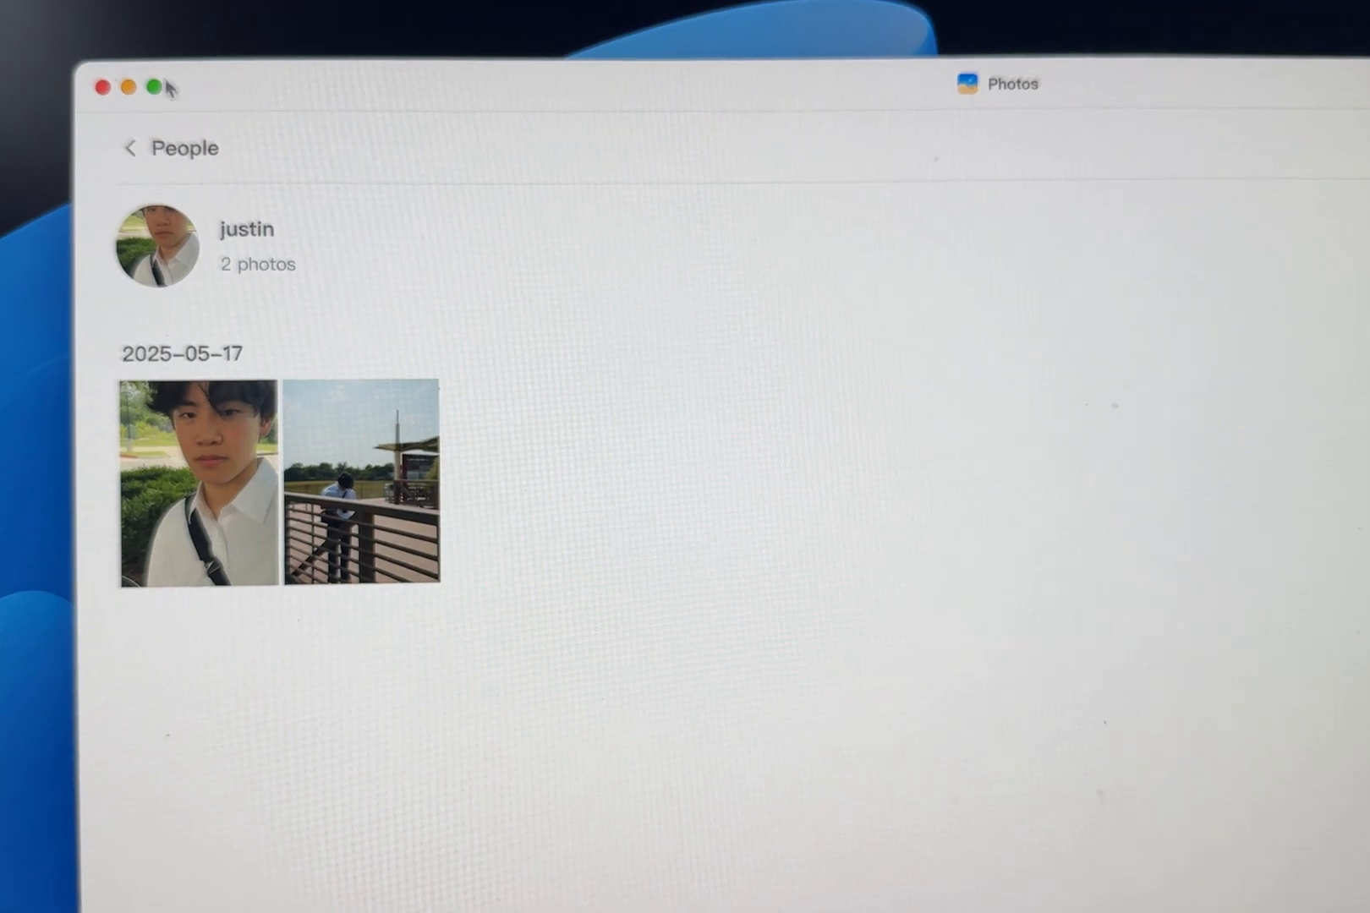
click(964, 136)
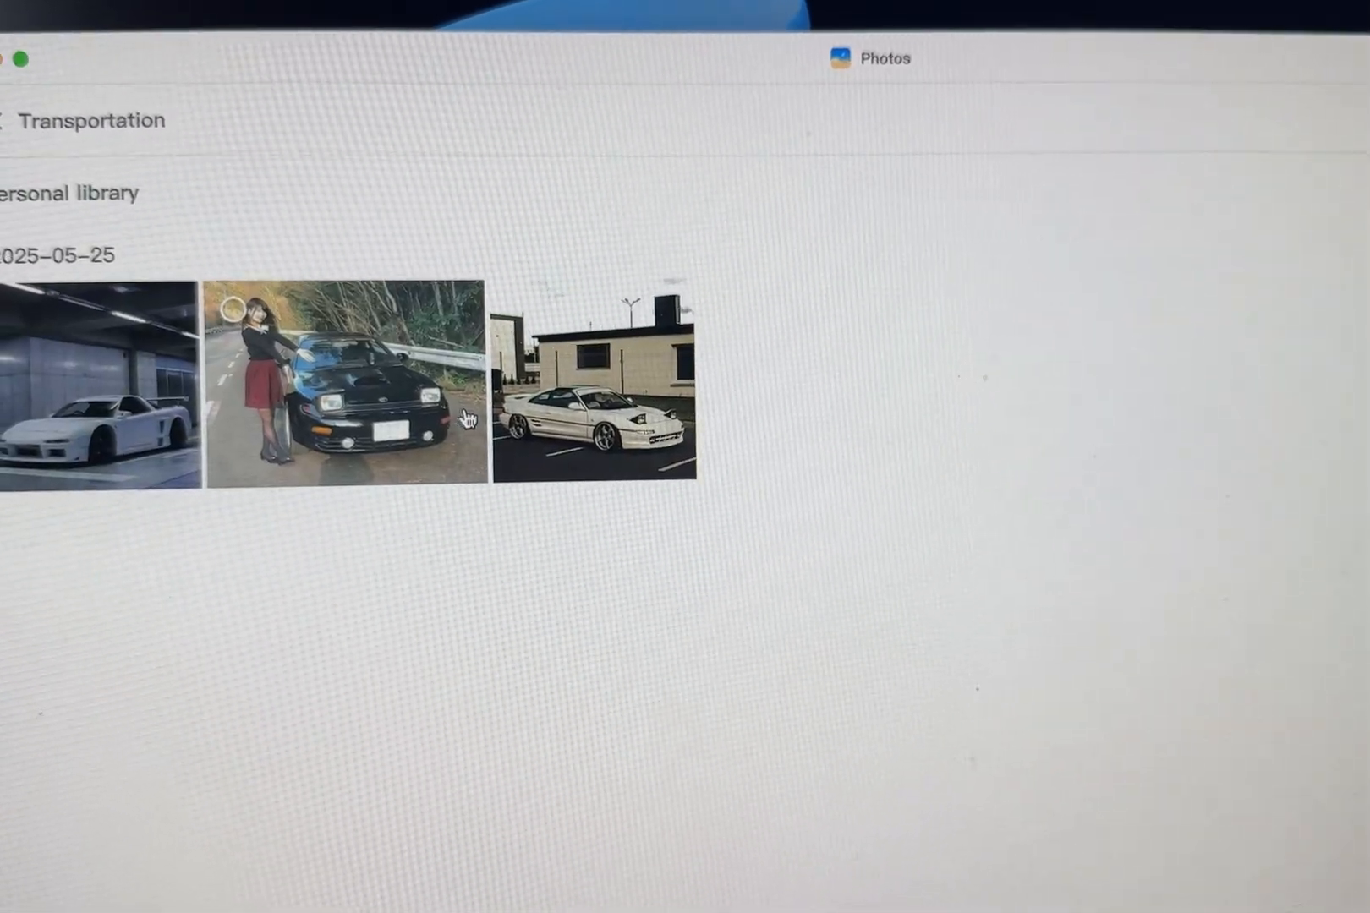
- Select the three Transportation car photos for the 2025-05-25 album
double_click(599, 394)
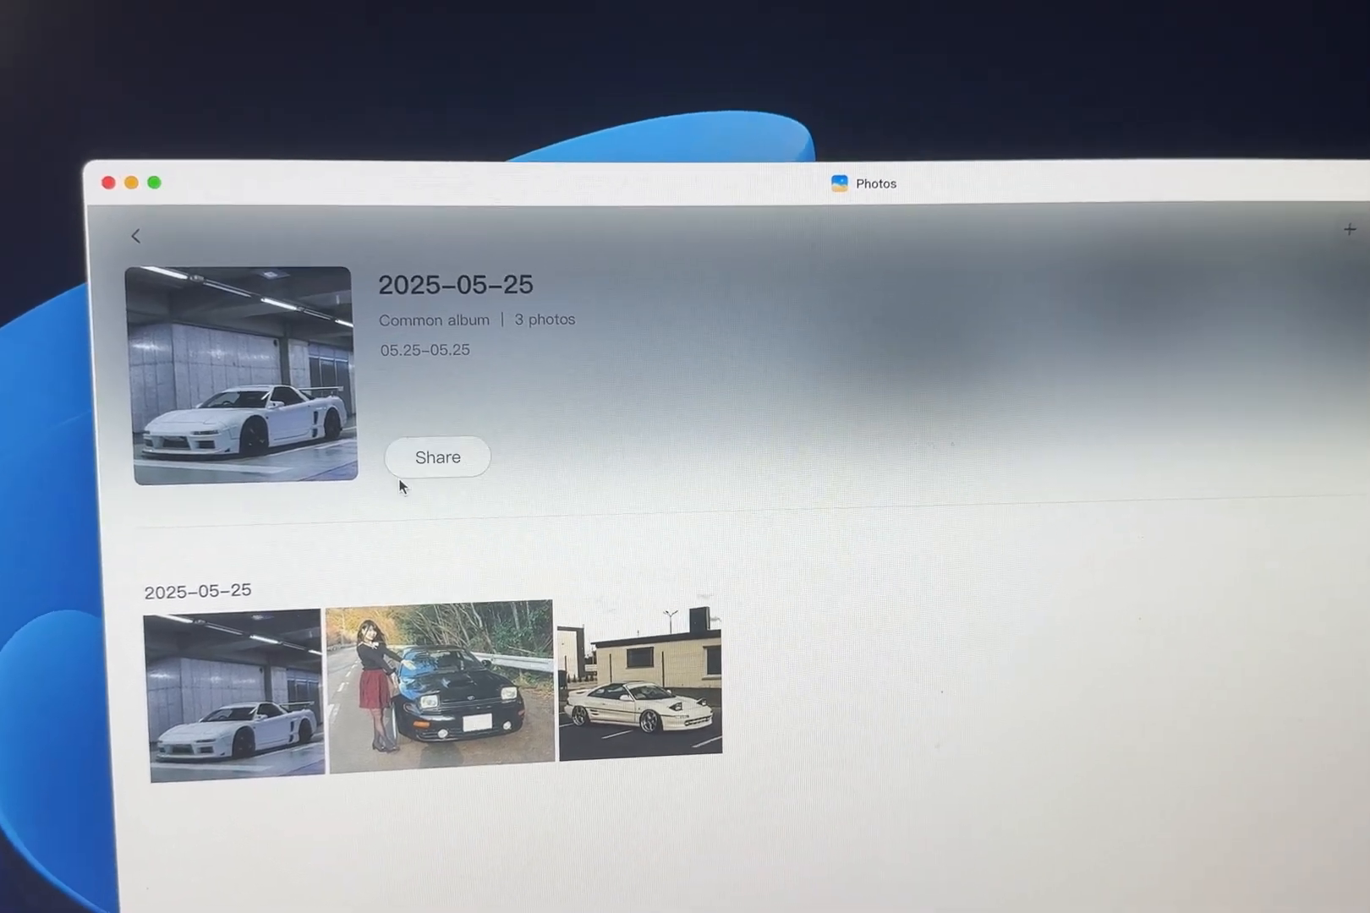
- Share the 2025-05-25 album publicly: permanent, no password, downloads allowed
click(438, 458)
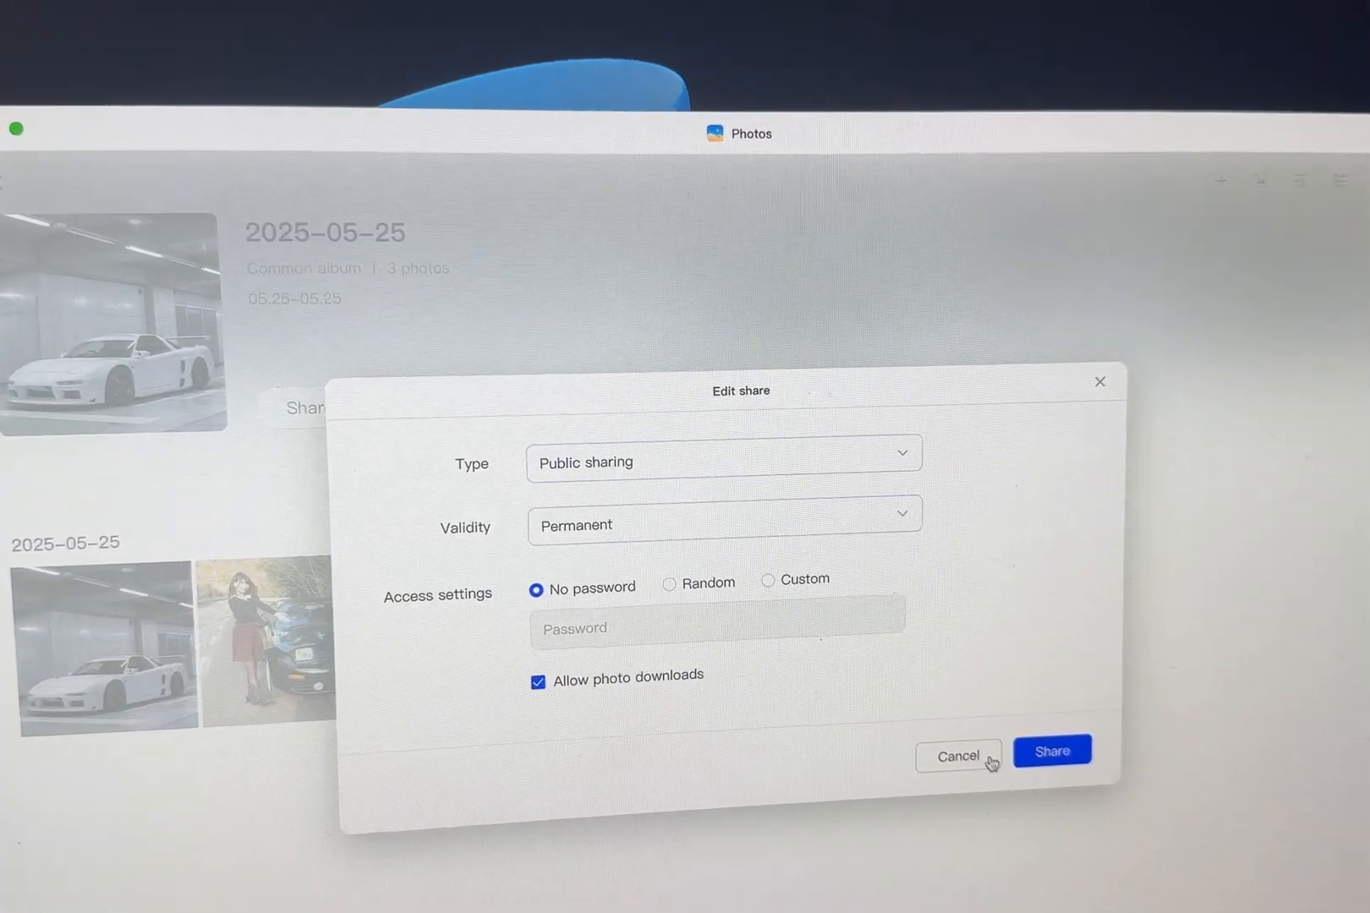
click(1051, 751)
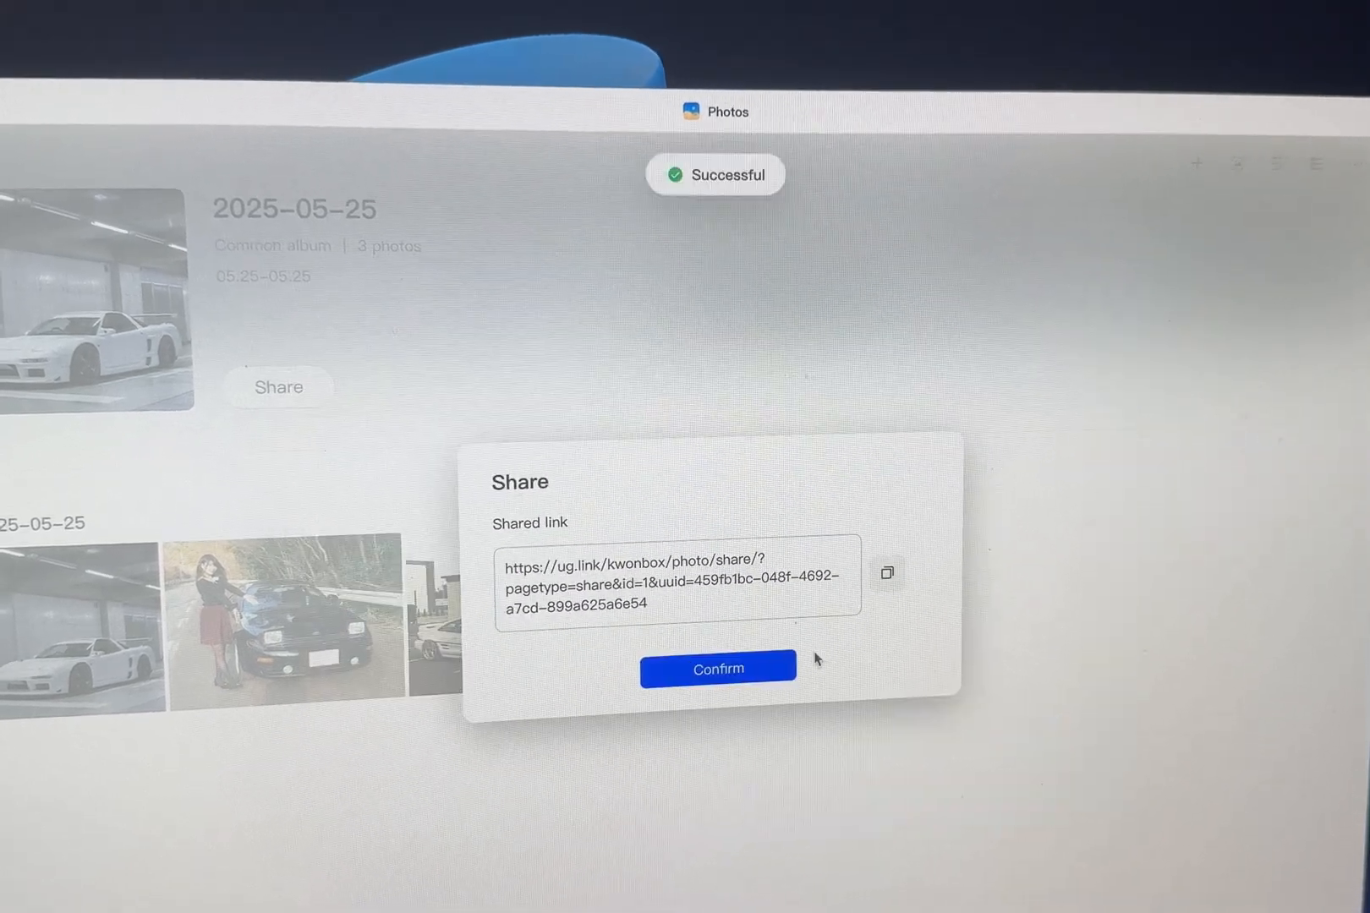
click(885, 572)
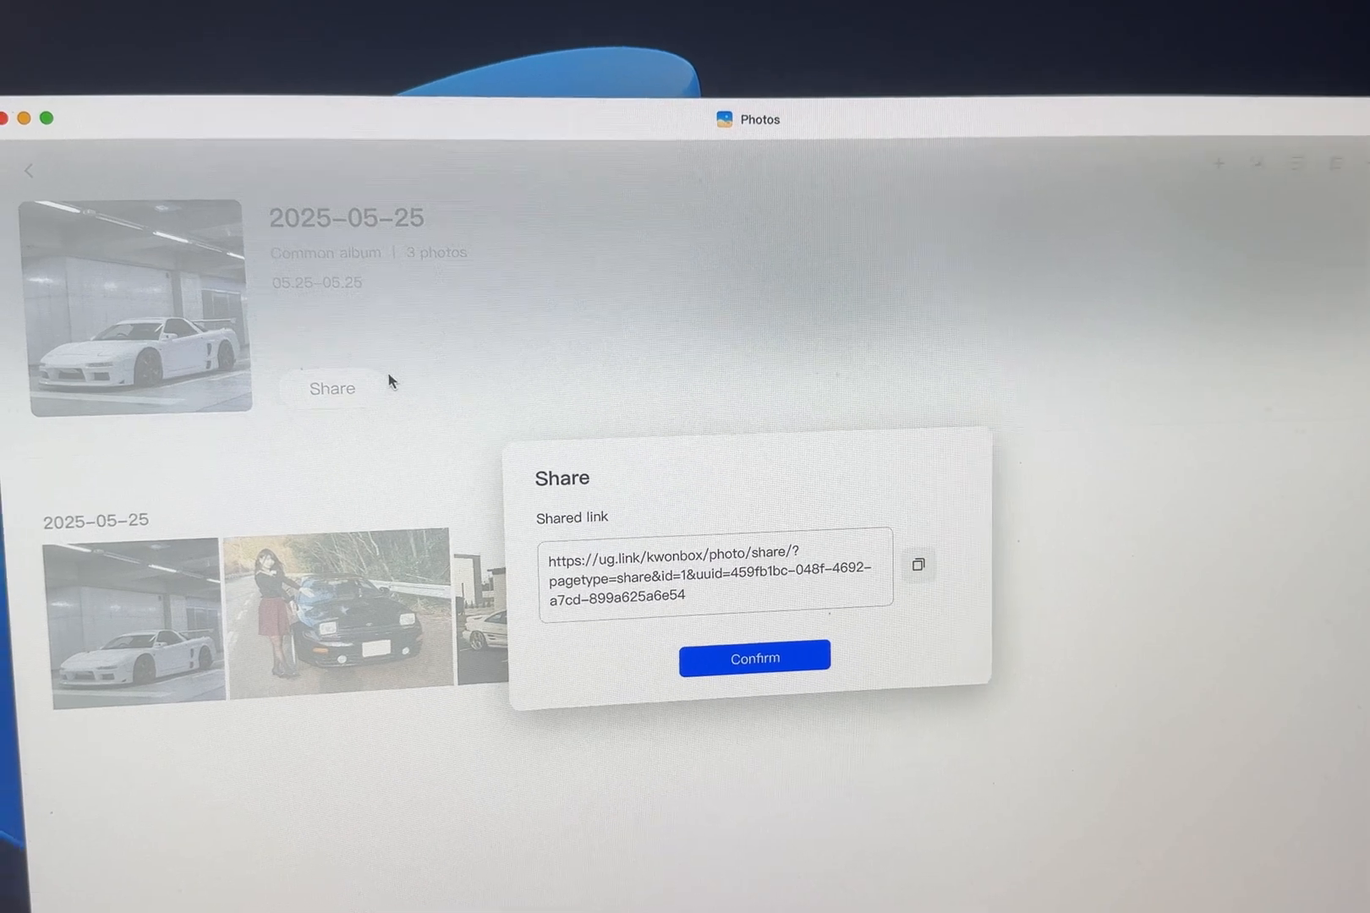
click(753, 658)
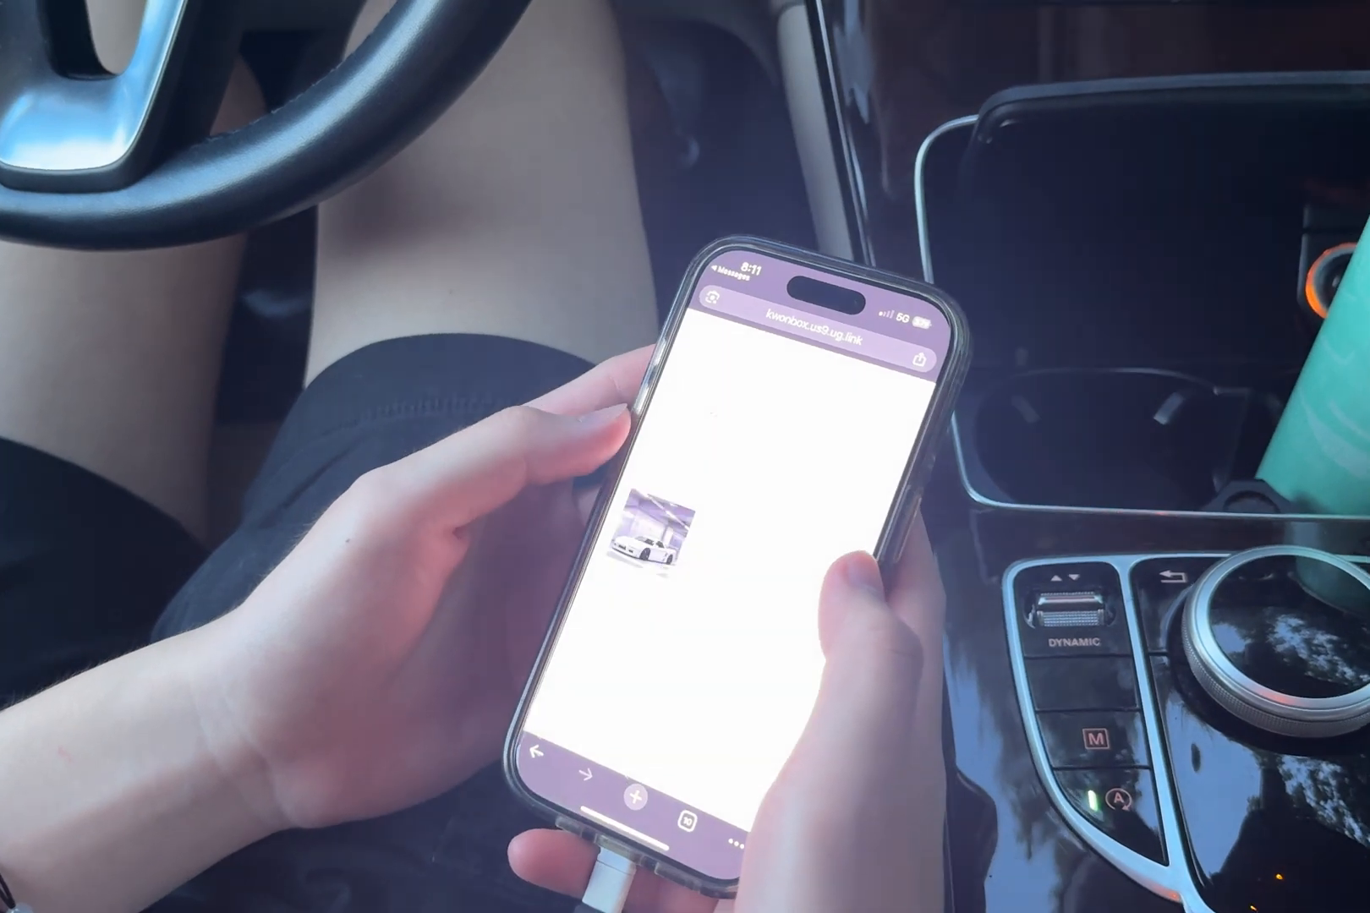
- Open the shared album's first photo full-screen in Safari (1 of 3)
click(655, 533)
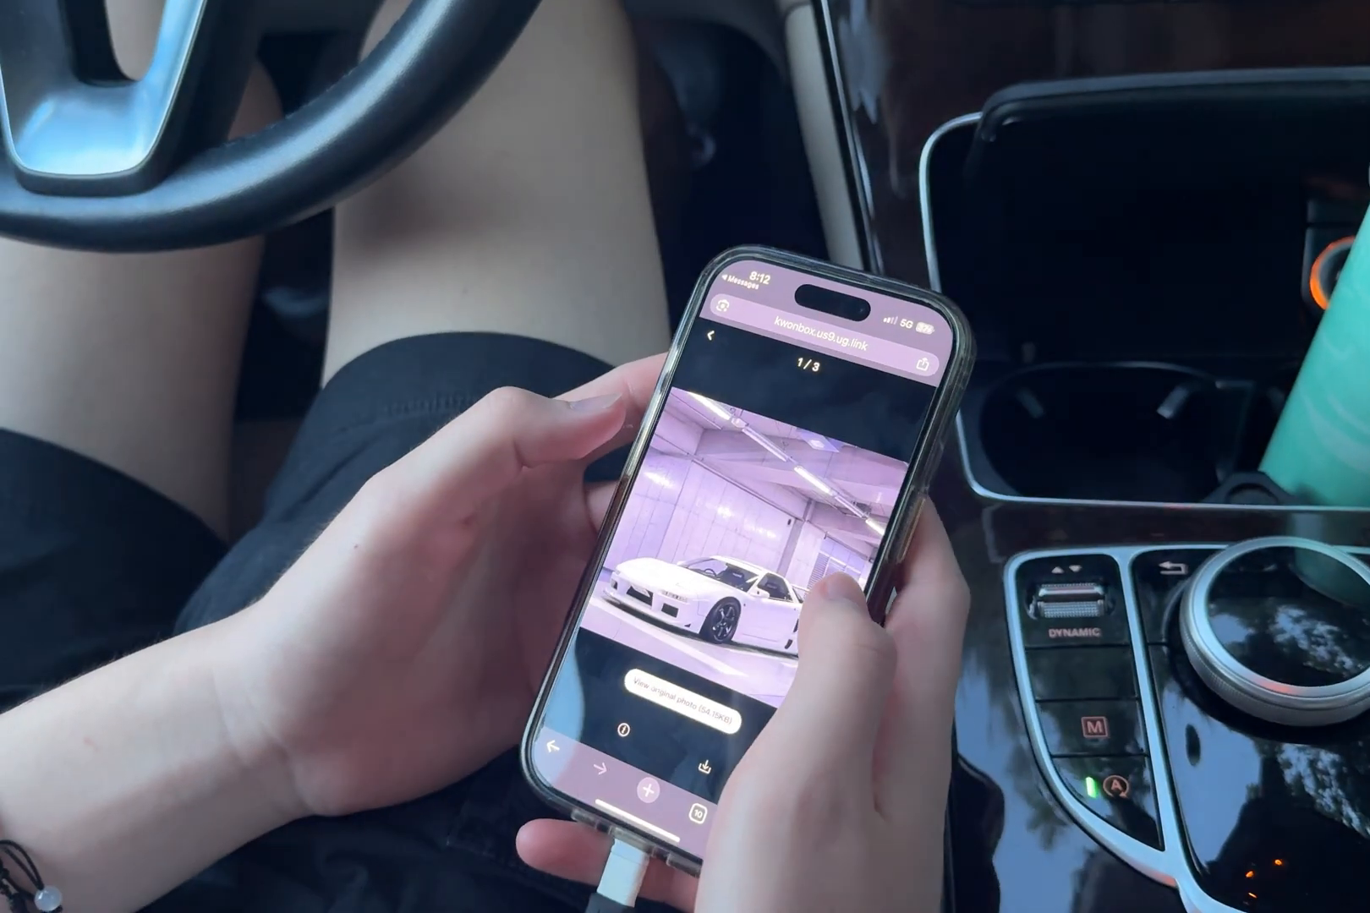